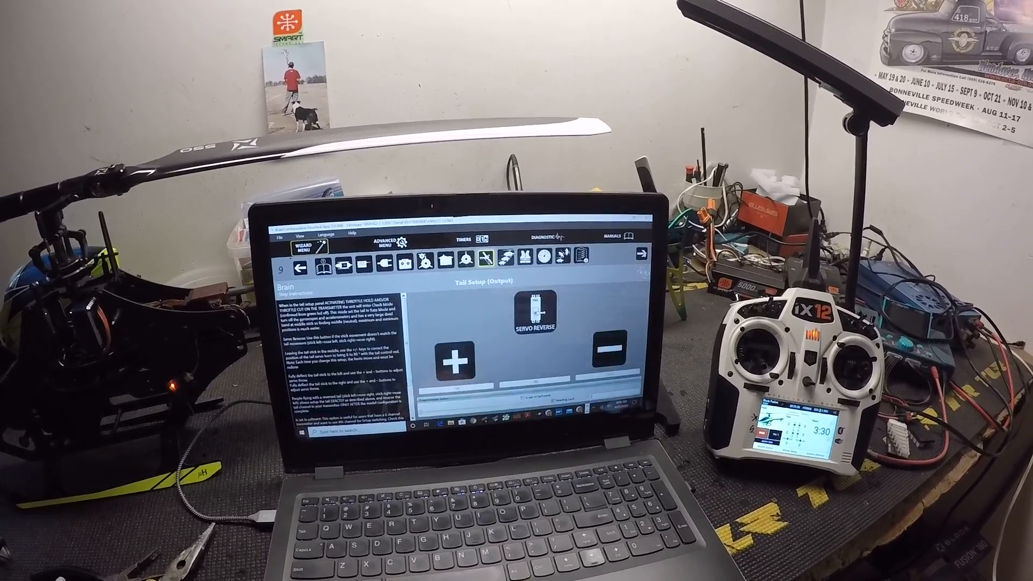
- Step the wizard from Tail Setup through Flying Style Setup to the advanced menu
left_click(645, 255)
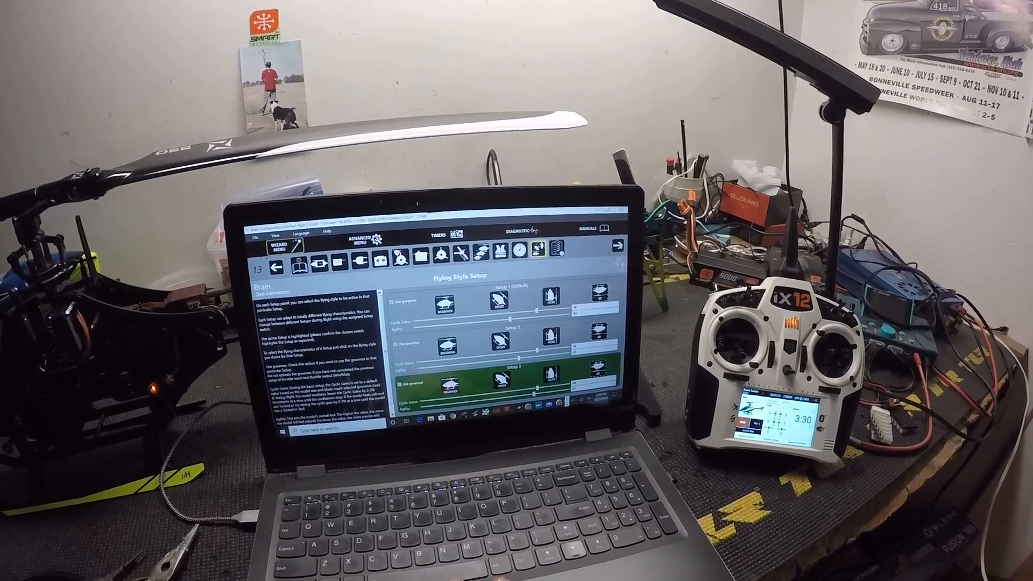
left_click(619, 247)
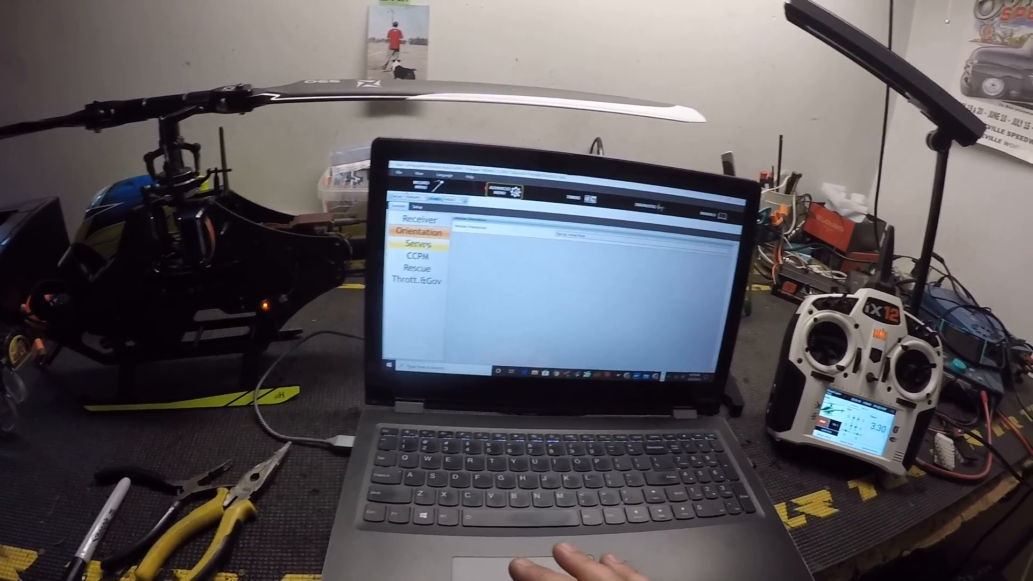
- Open the Servos and CCPM swashplate sections, then the cyclic gain settings for all three banks
left_click(420, 227)
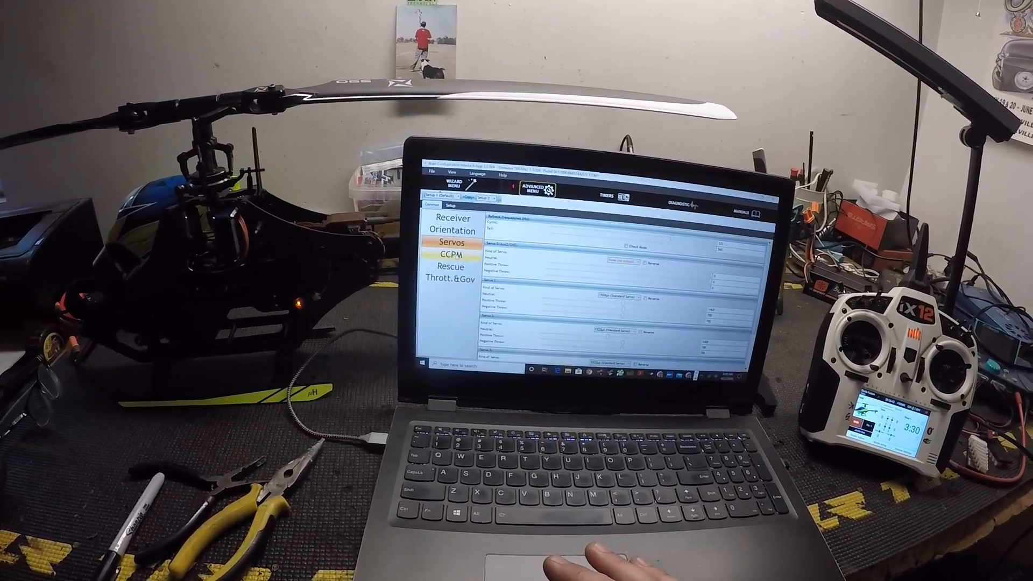
left_click(450, 255)
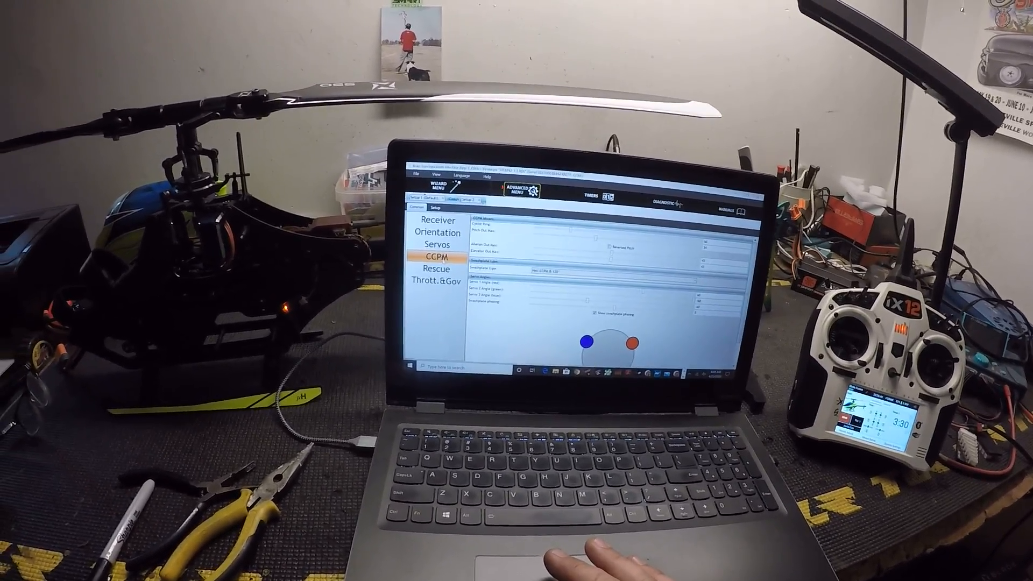
left_click(434, 269)
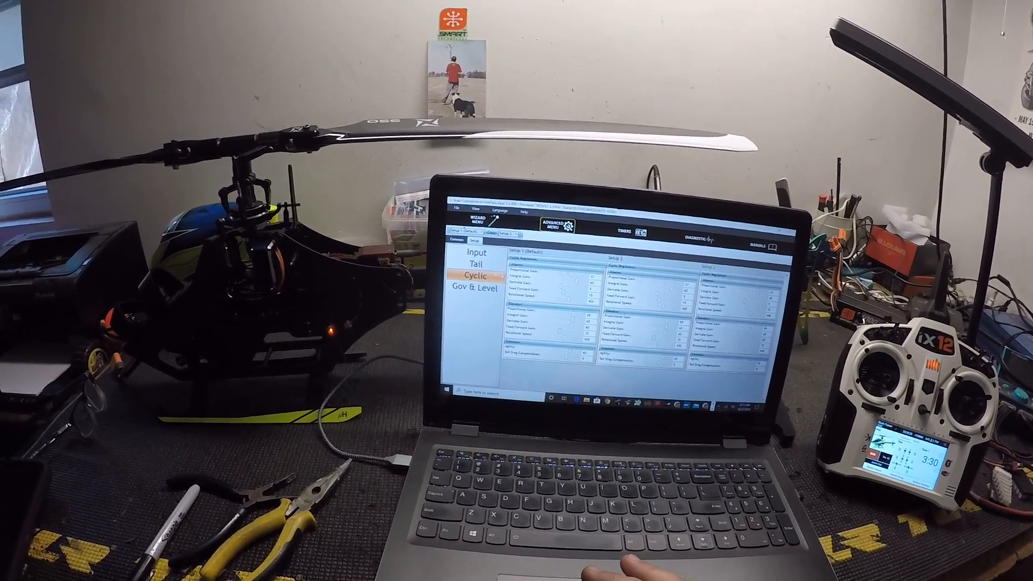
- Show the Input page with stick deadband, expo and input dynamics for each bank
left_click(417, 240)
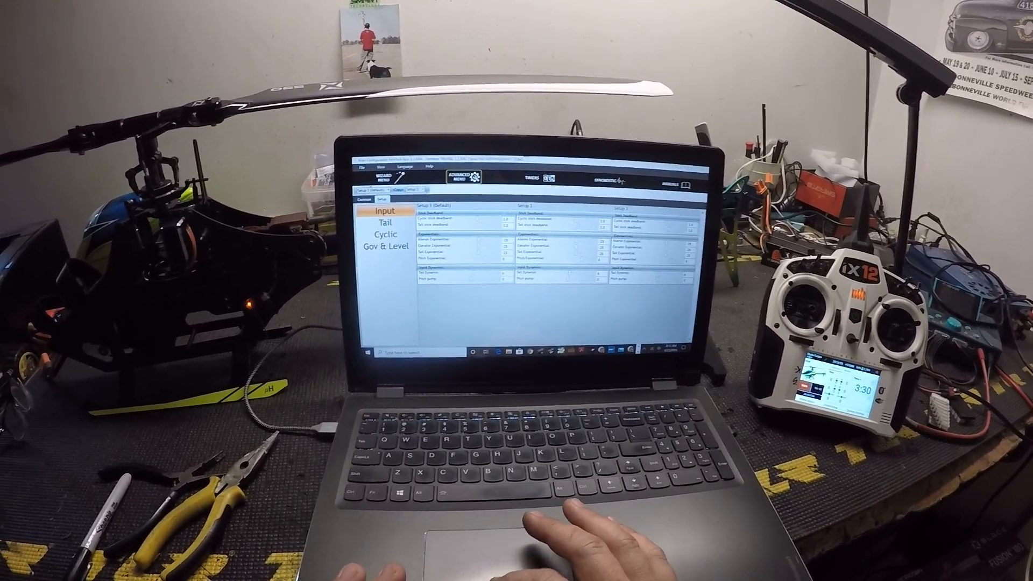
- Show the Timers page listing flight counts and flight times
left_click(532, 177)
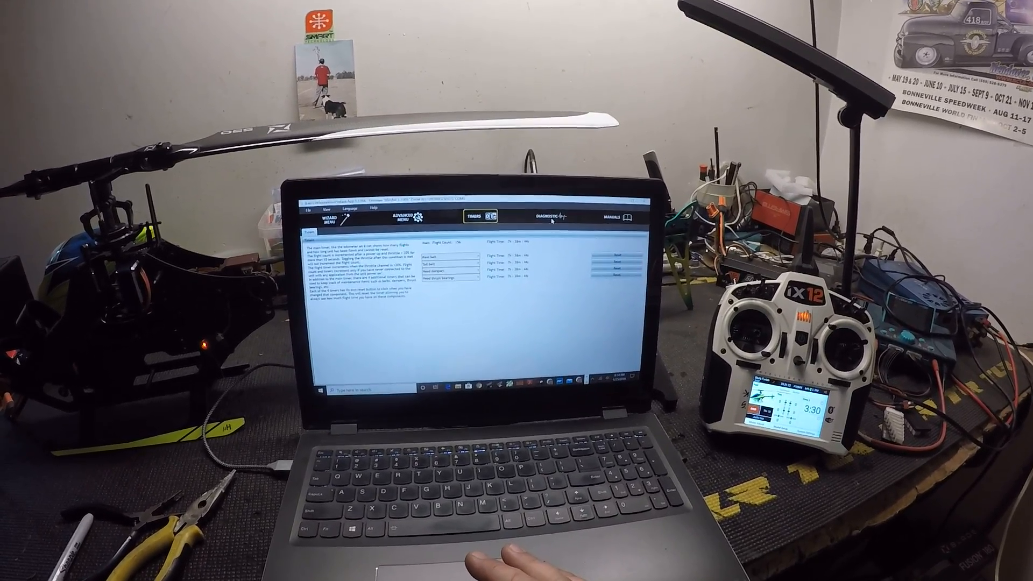
- Open Diagnostic, then advance the wizard to the Transmitter Setup page
left_click(552, 217)
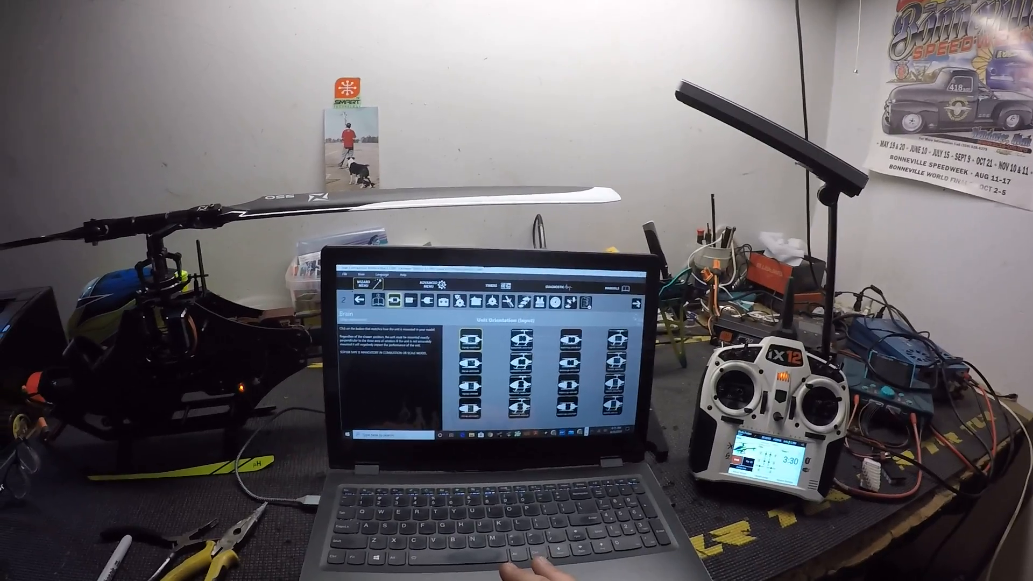
left_click(637, 303)
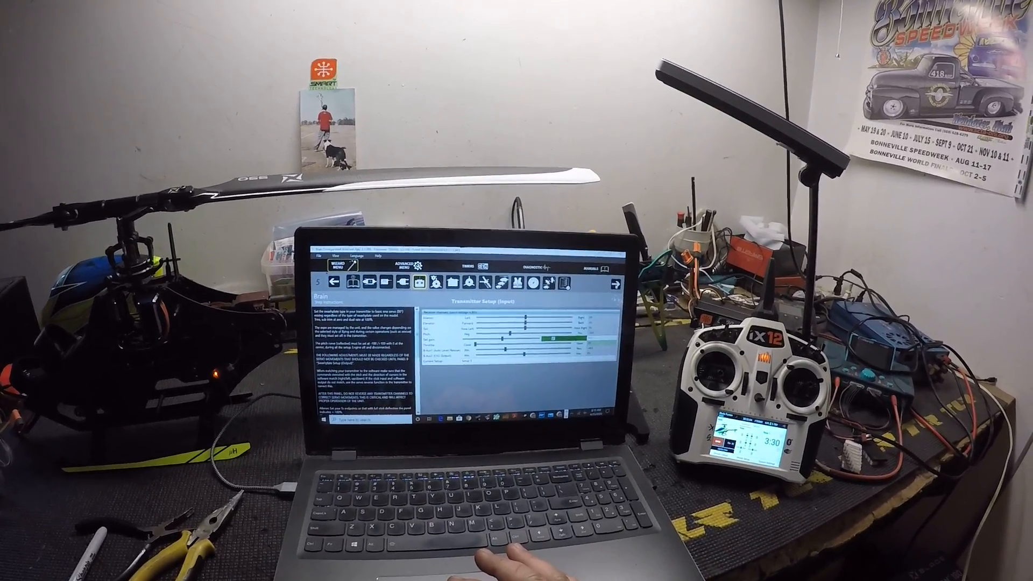